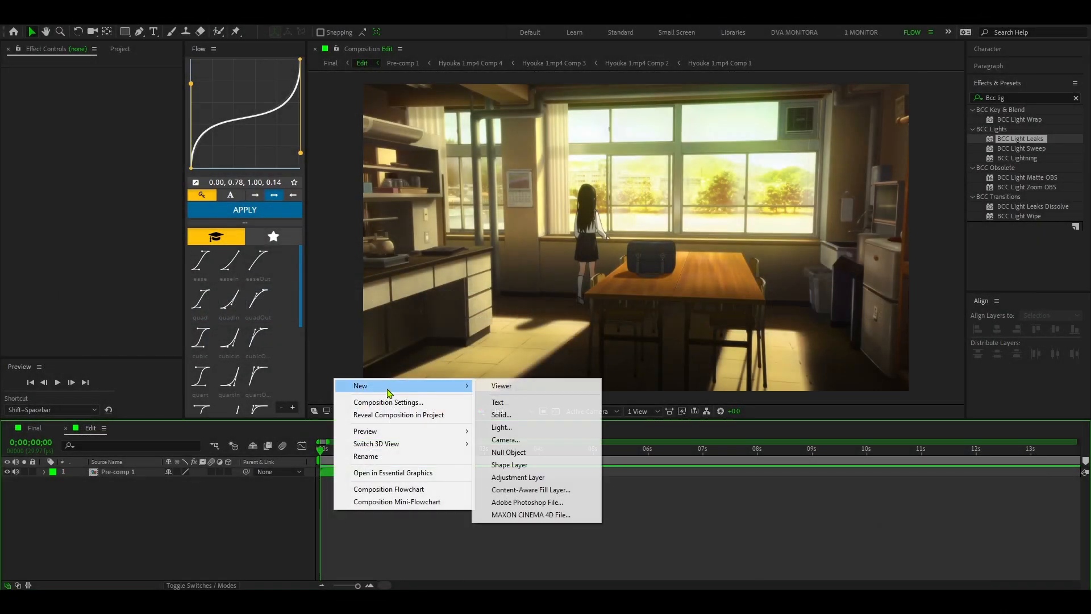
# - Create a new black solid layer named 'Light Leaks' above Pre-comp 1
pyautogui.click(500, 414)
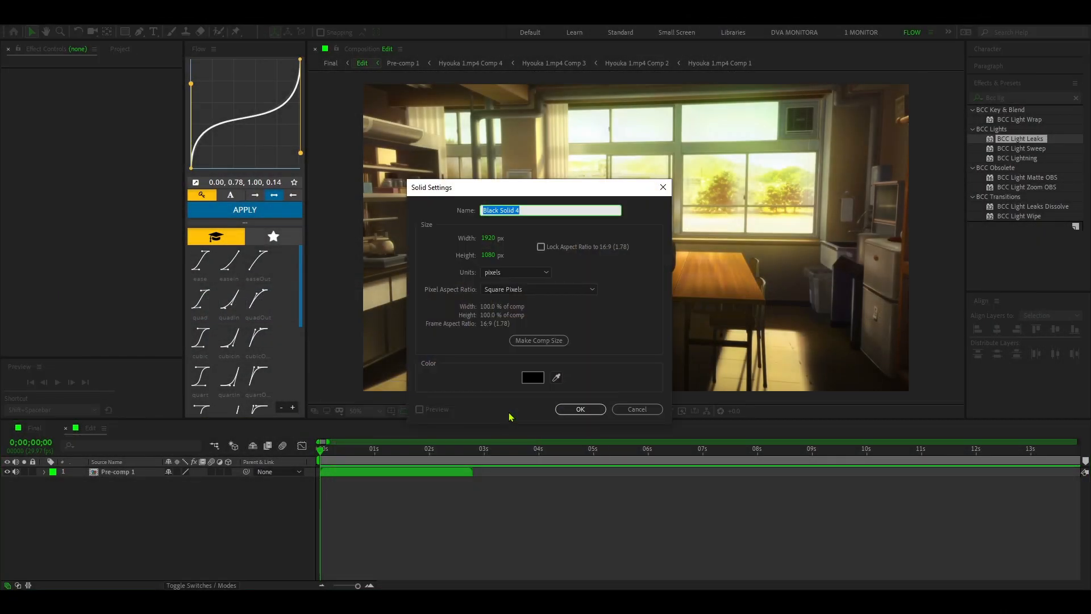
pyautogui.write('Light L')
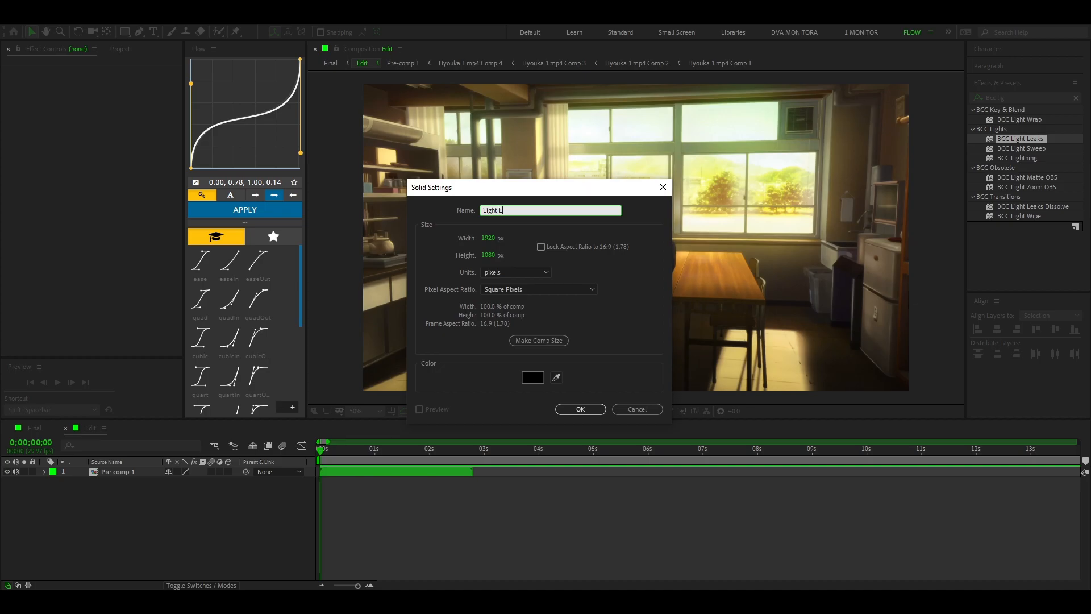
pyautogui.click(580, 409)
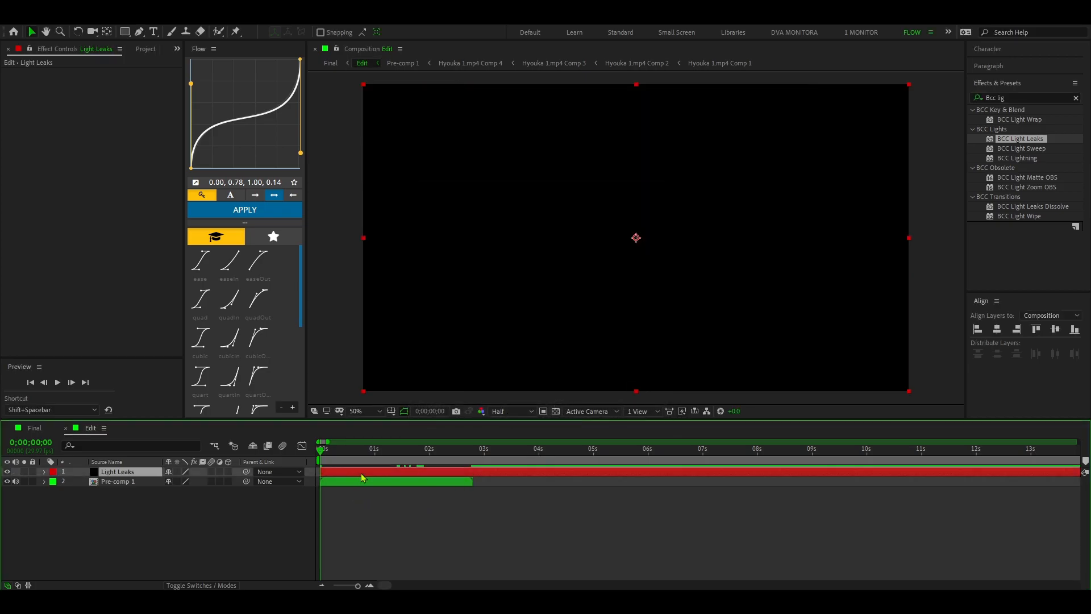
# - Find BCC Light Leaks via 'bcc li' and apply it to the solid
pyautogui.write('bcc li')
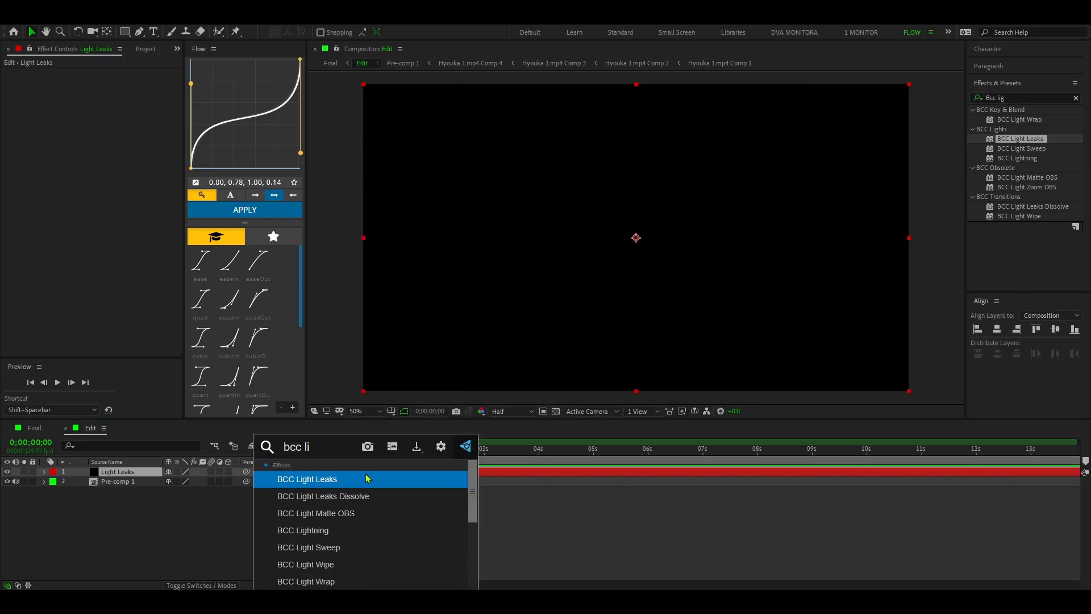
pyautogui.doubleClick(307, 478)
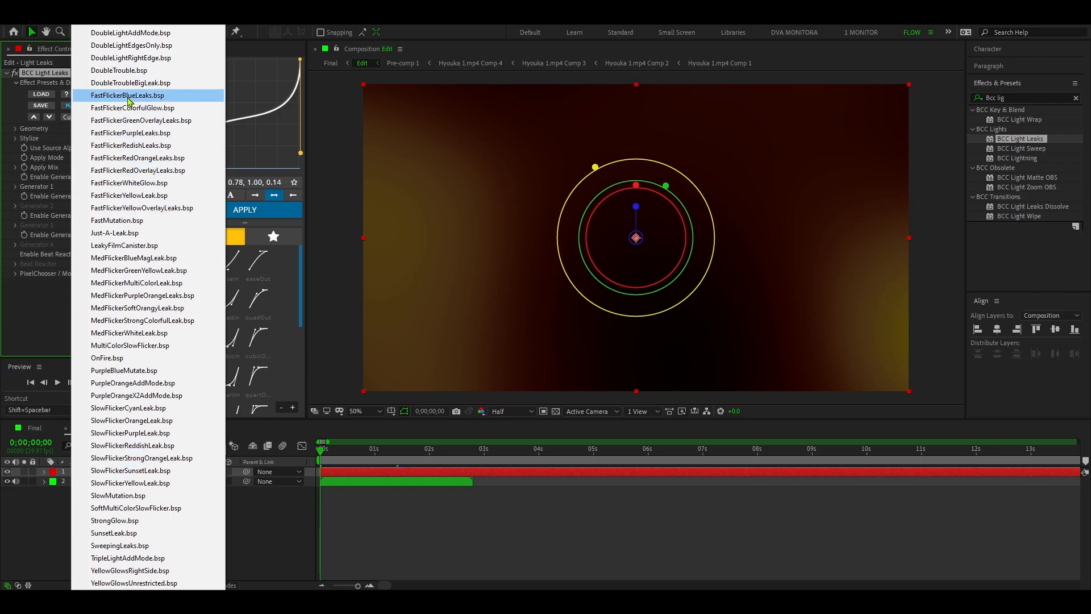
# - Choose the FastFlickerBlueLeaks.bsp preset and set the layer's Opacity to 50%
pyautogui.click(128, 95)
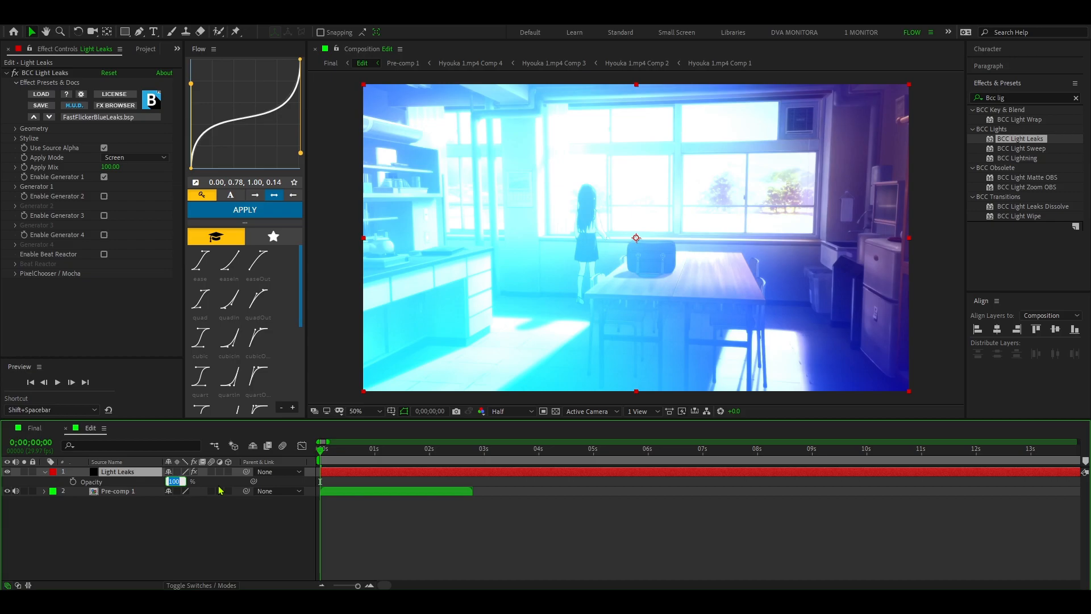
pyautogui.write('50')
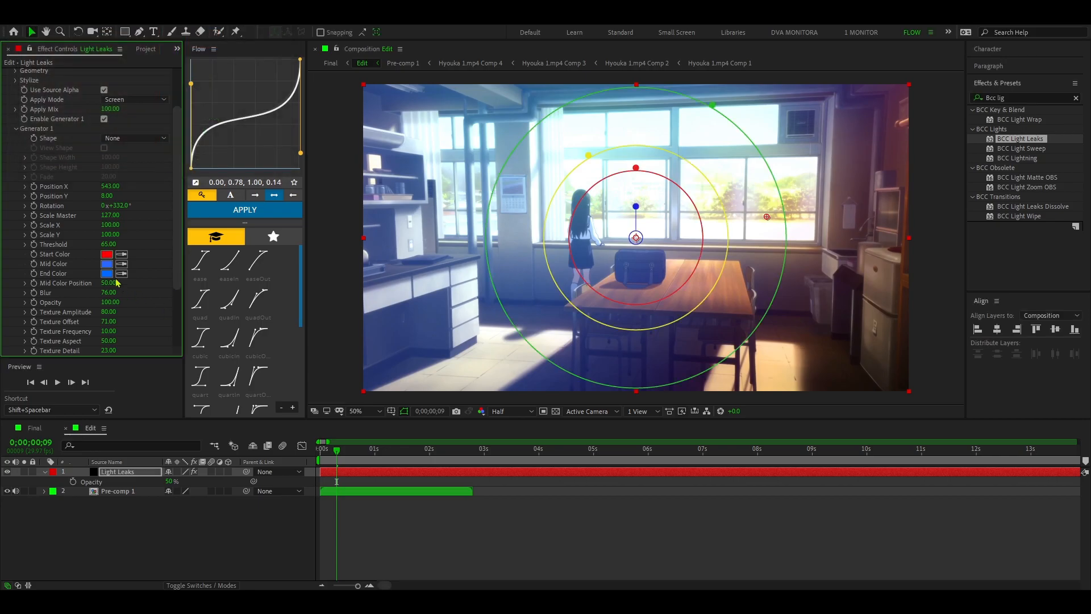
# - Set Generator 1's Mid Color to yellow (FCFF00)
pyautogui.click(106, 263)
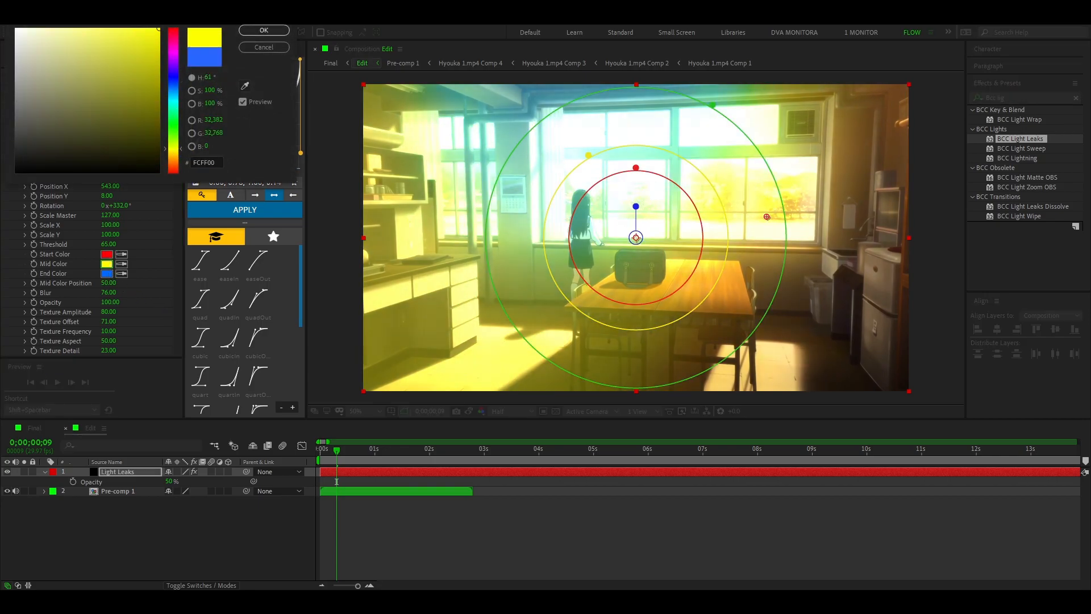
pyautogui.click(263, 30)
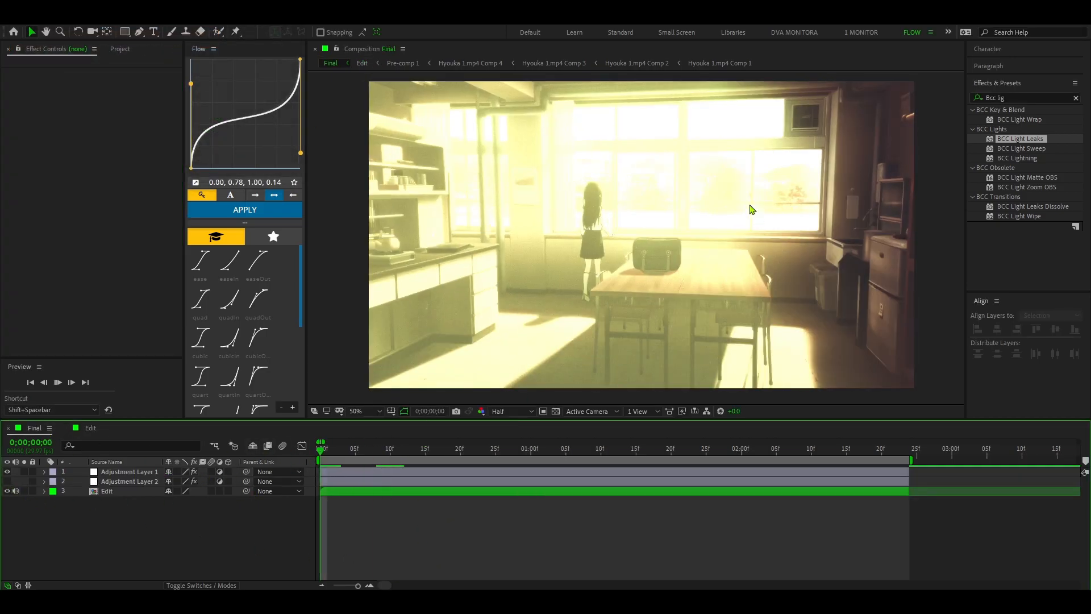
# - View the Final comp, then return to the Edit composition
pyautogui.click(719, 448)
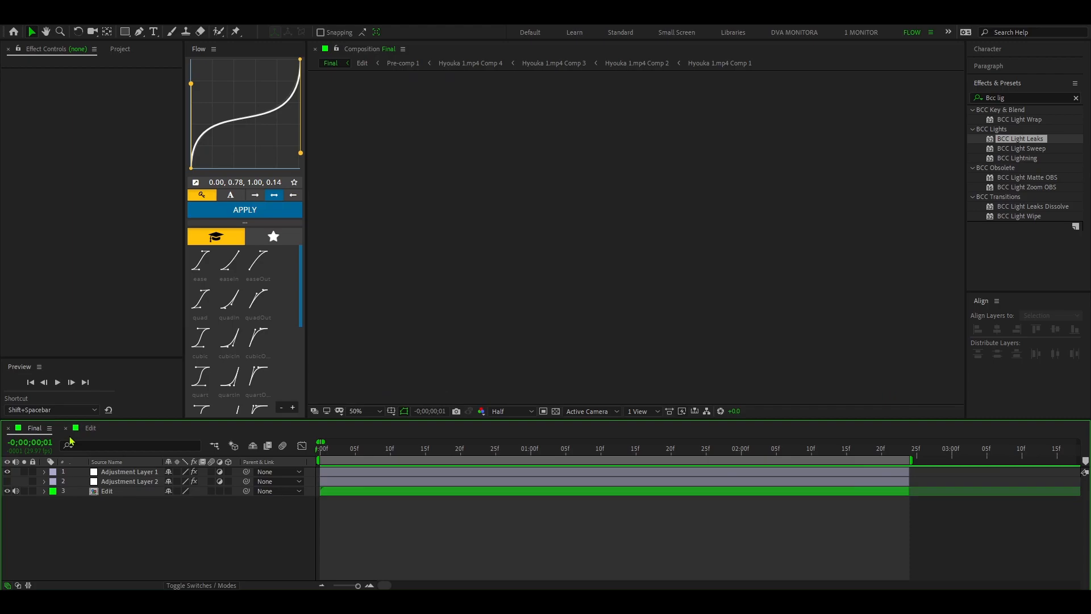
pyautogui.click(90, 428)
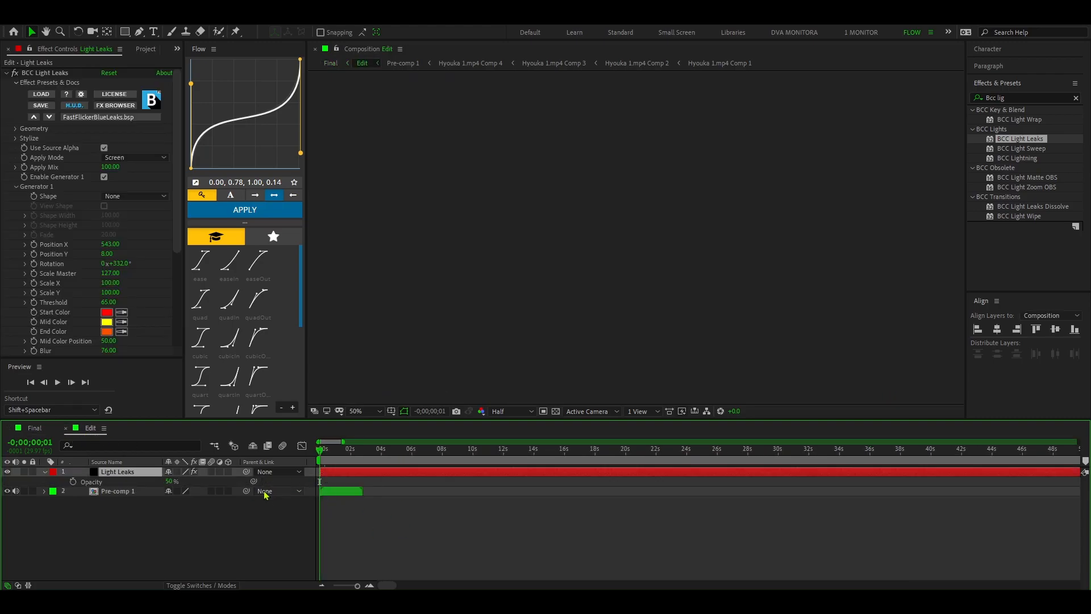